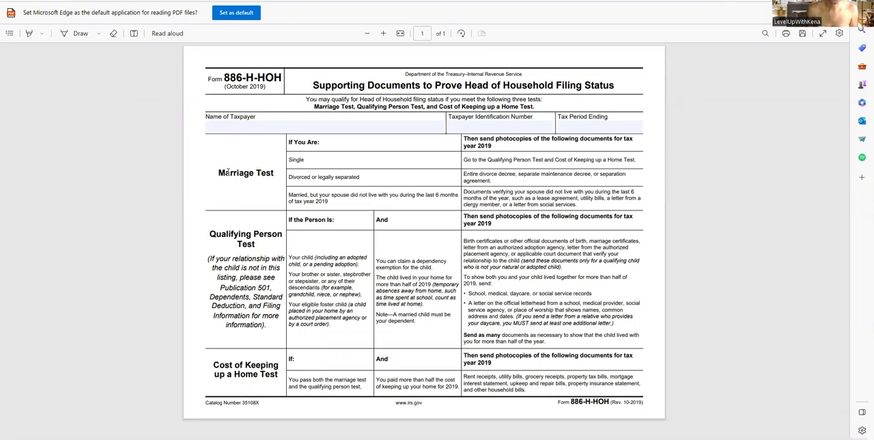
mouse_move(229, 189)
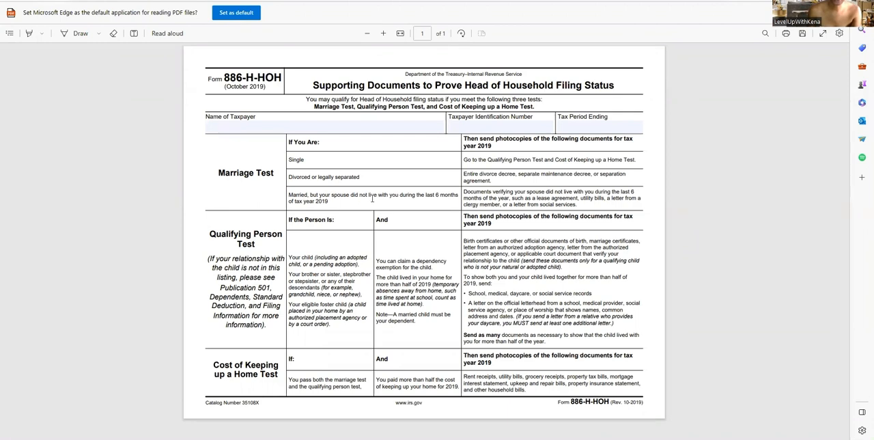
mouse_move(383, 207)
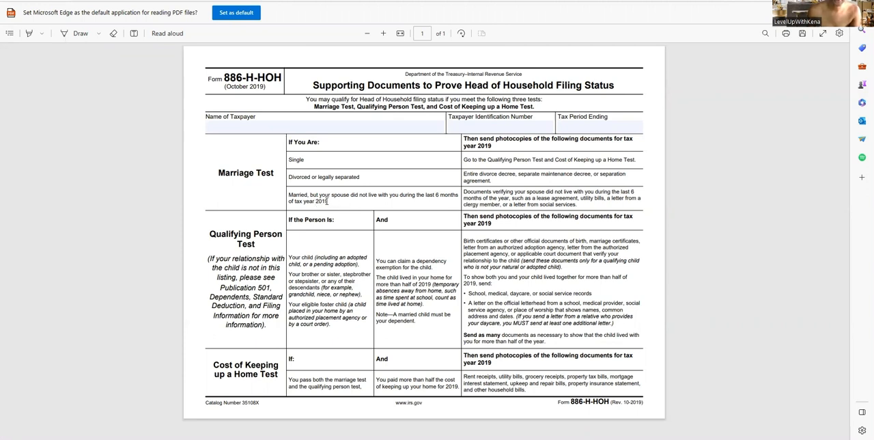
mouse_move(298, 172)
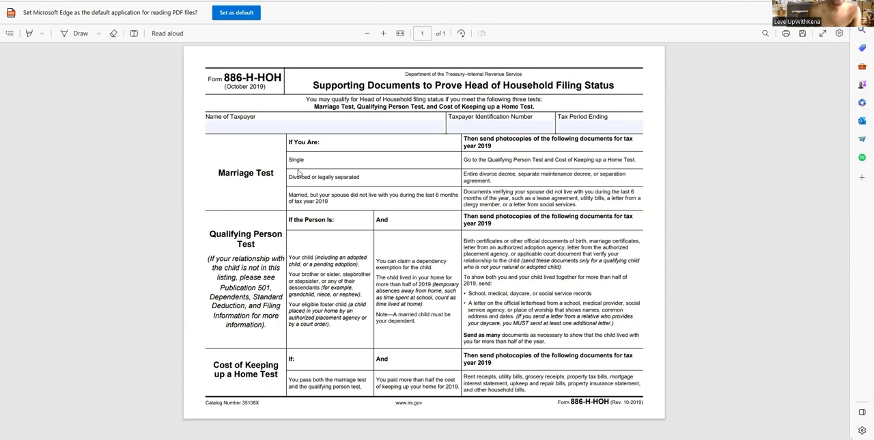
mouse_move(348, 230)
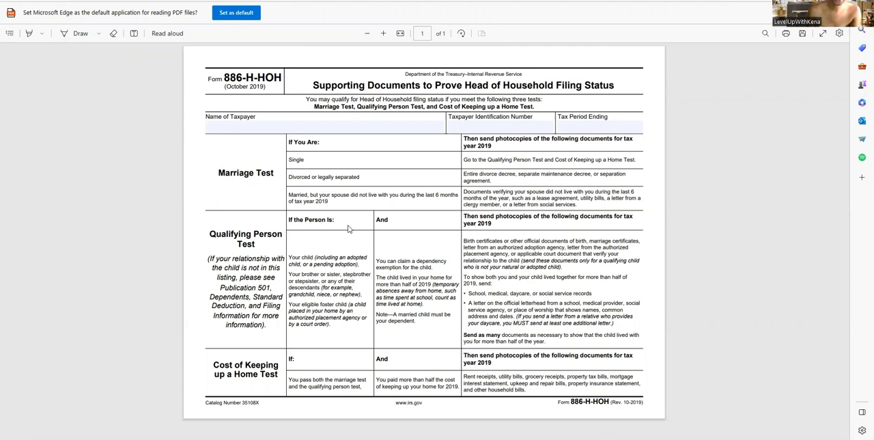
mouse_move(290, 194)
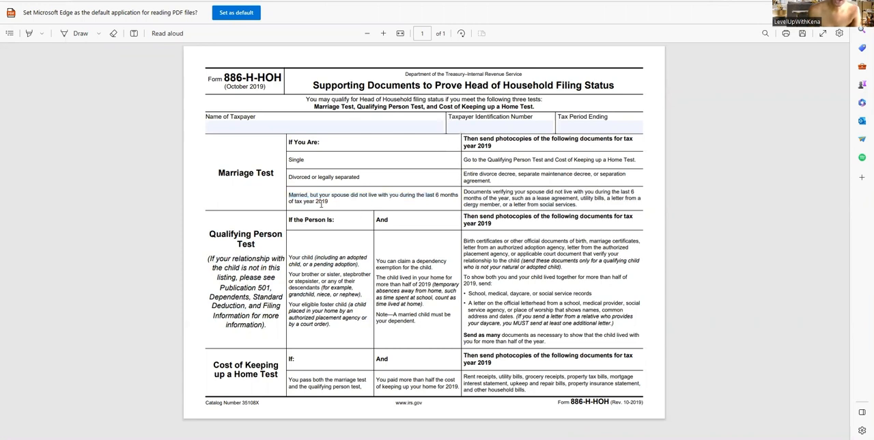
mouse_move(311, 155)
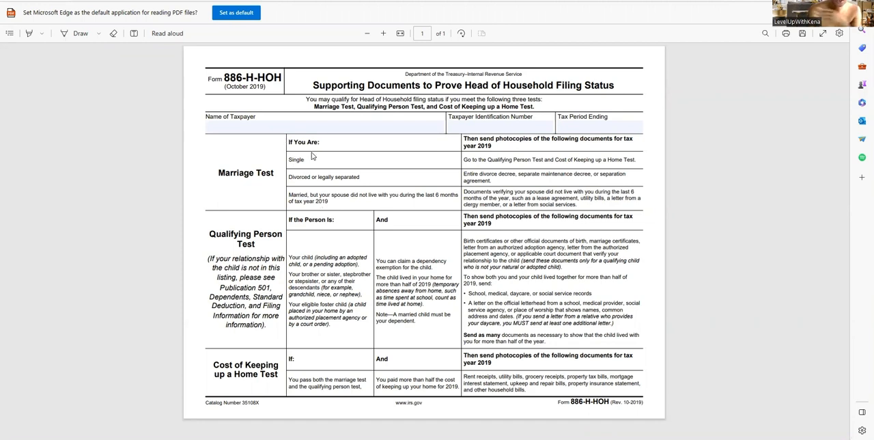
mouse_move(319, 251)
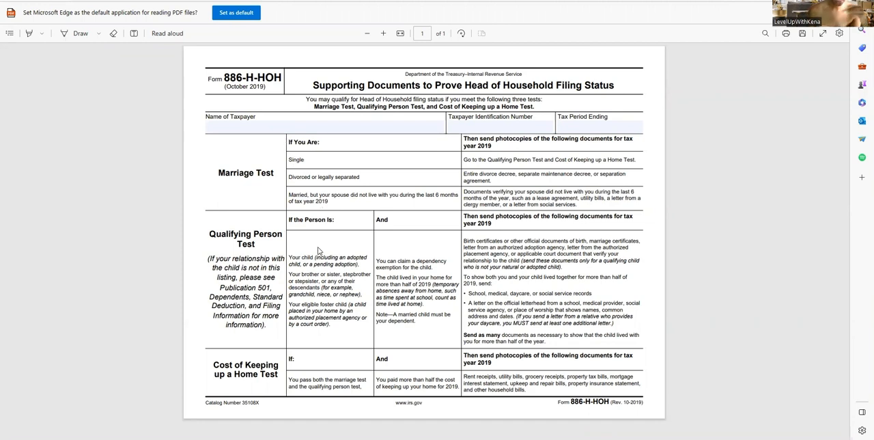
mouse_move(235, 255)
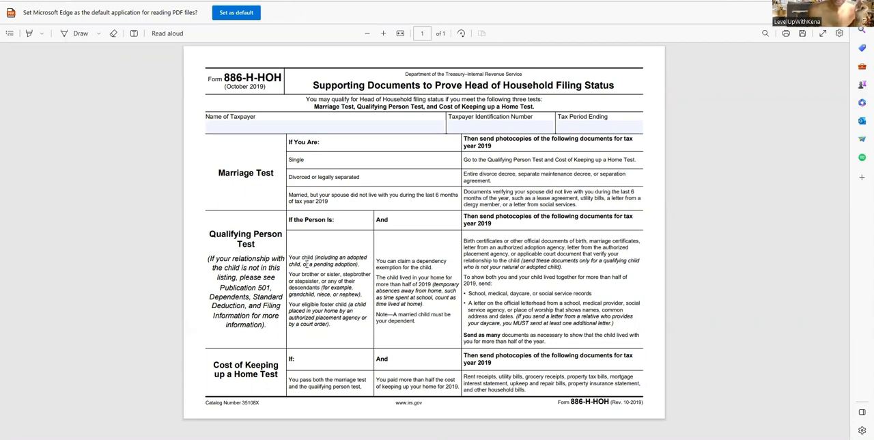
mouse_move(311, 243)
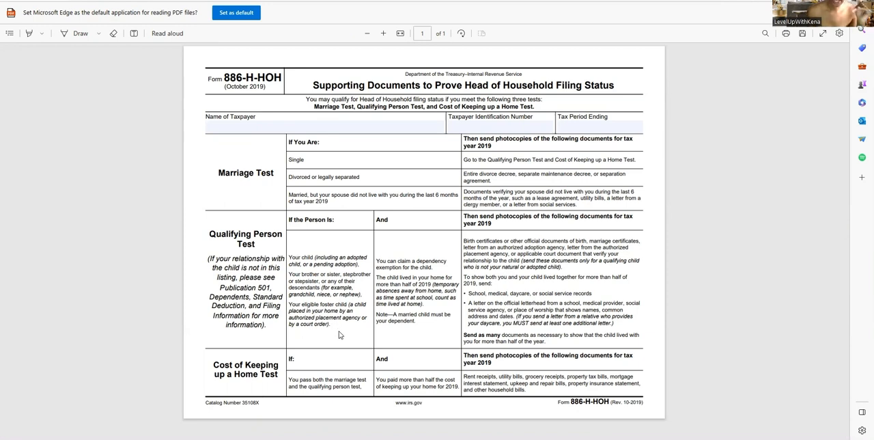
mouse_move(325, 240)
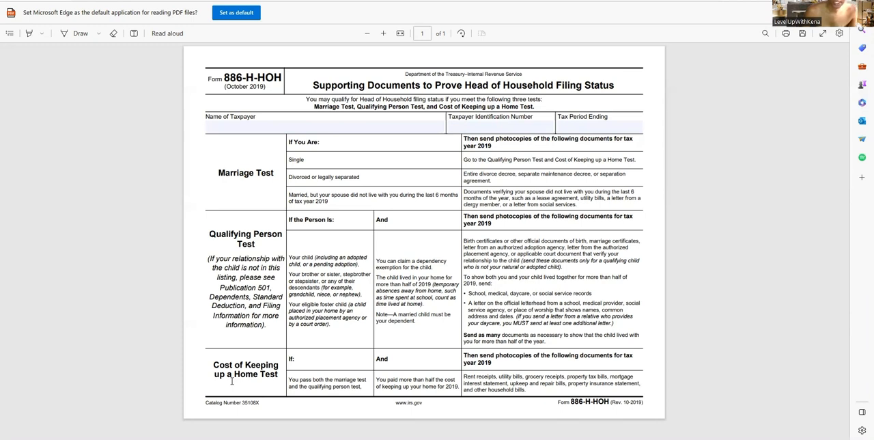
mouse_move(306, 371)
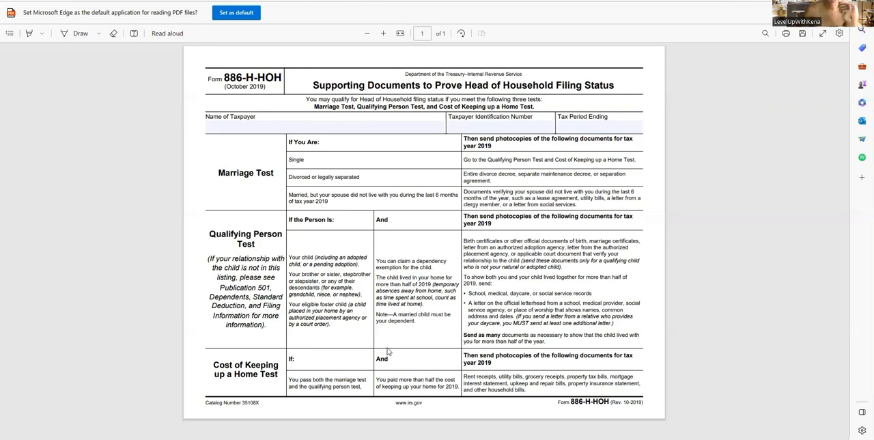
mouse_move(483, 87)
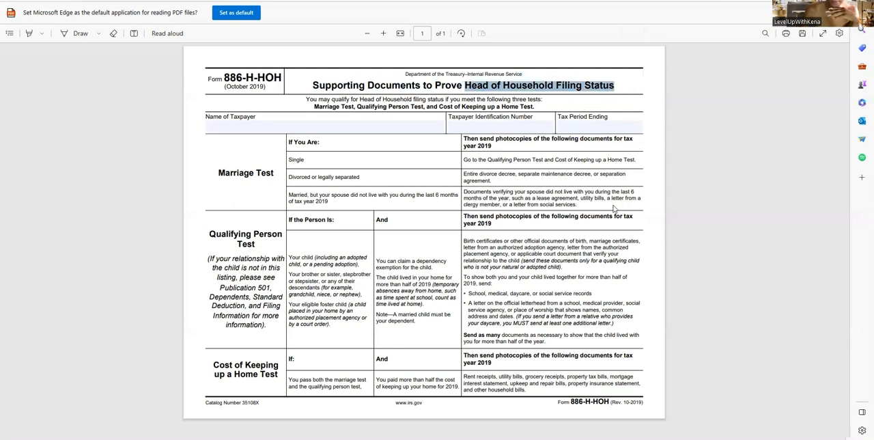
mouse_move(430, 211)
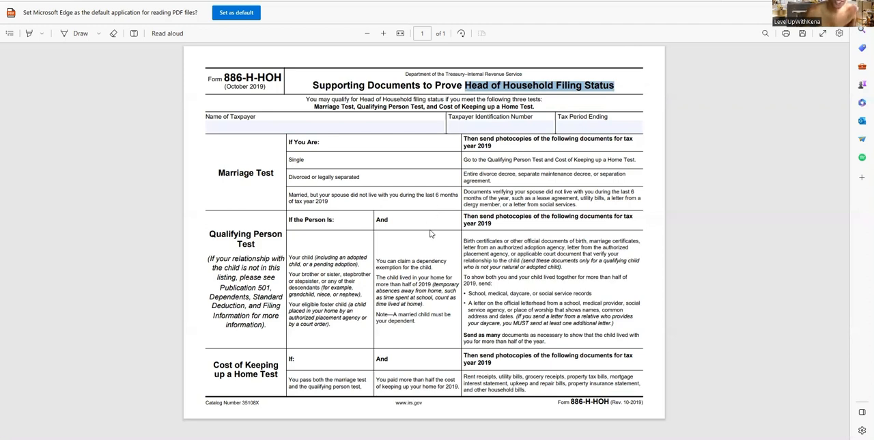
mouse_move(434, 243)
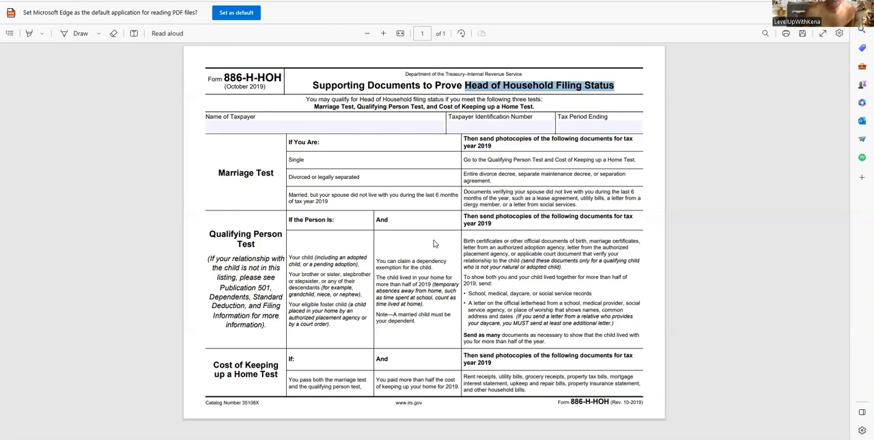
mouse_move(408, 296)
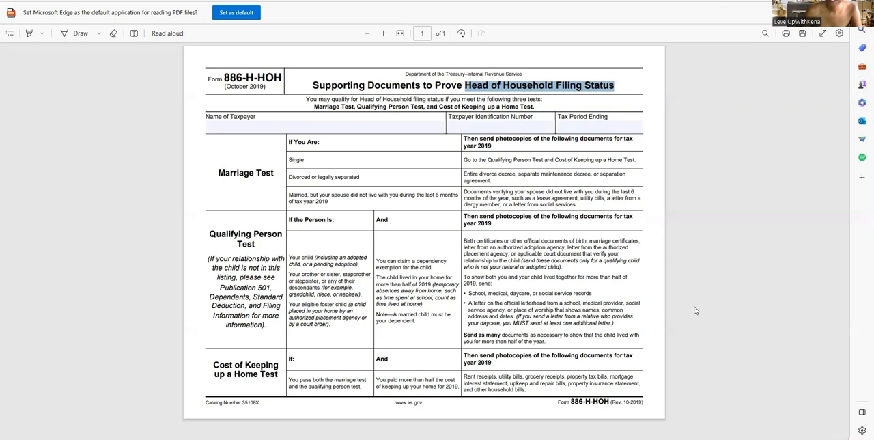
mouse_move(718, 405)
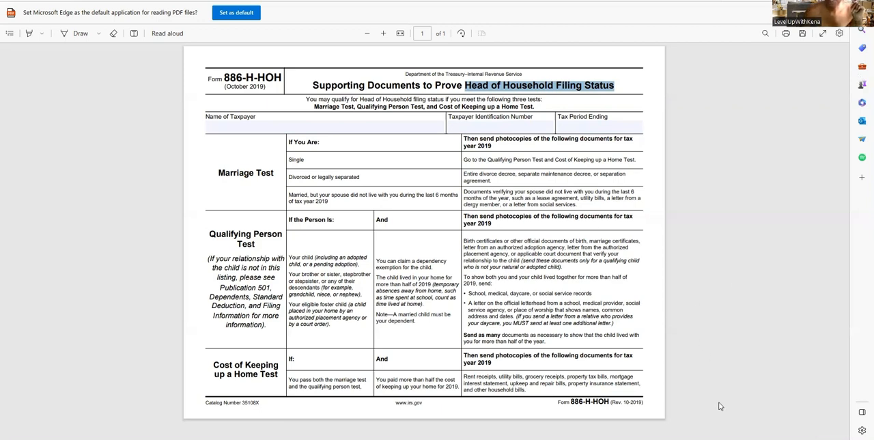